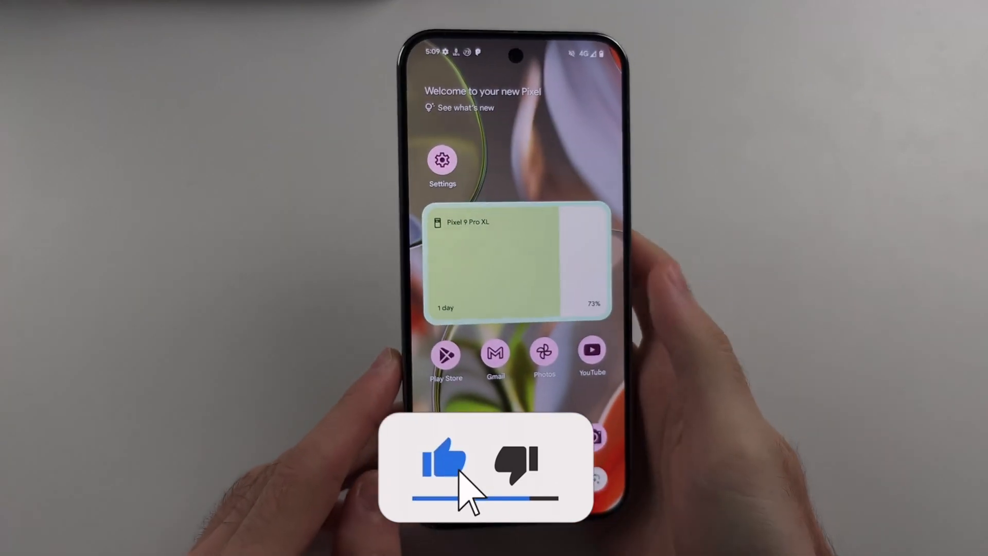
Step: Cycle the Fastboot Mode choices toward Recovery Mode and boot into Android Recovery
{"action": "left_click", "coordinate": [442, 462]}
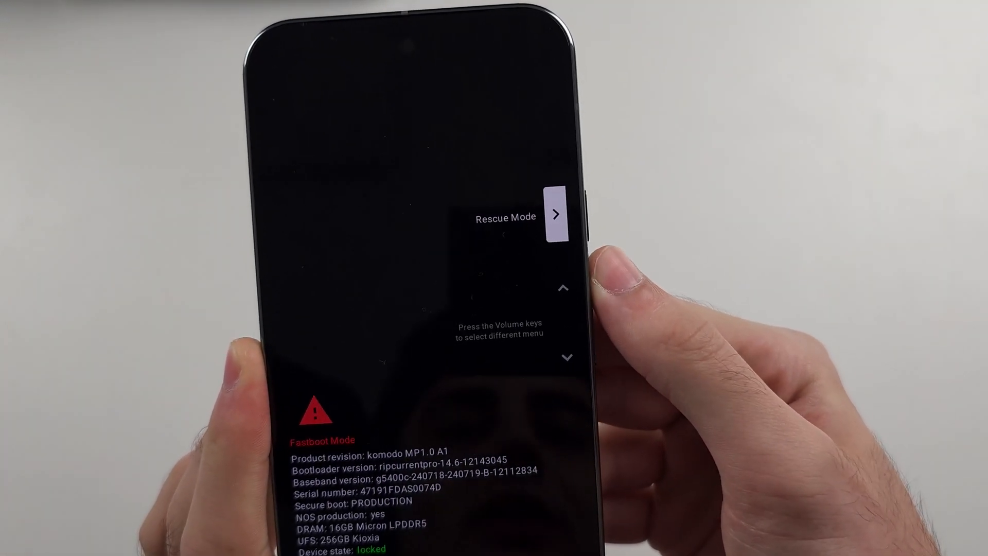
{"action": "key", "text": "volumedown"}
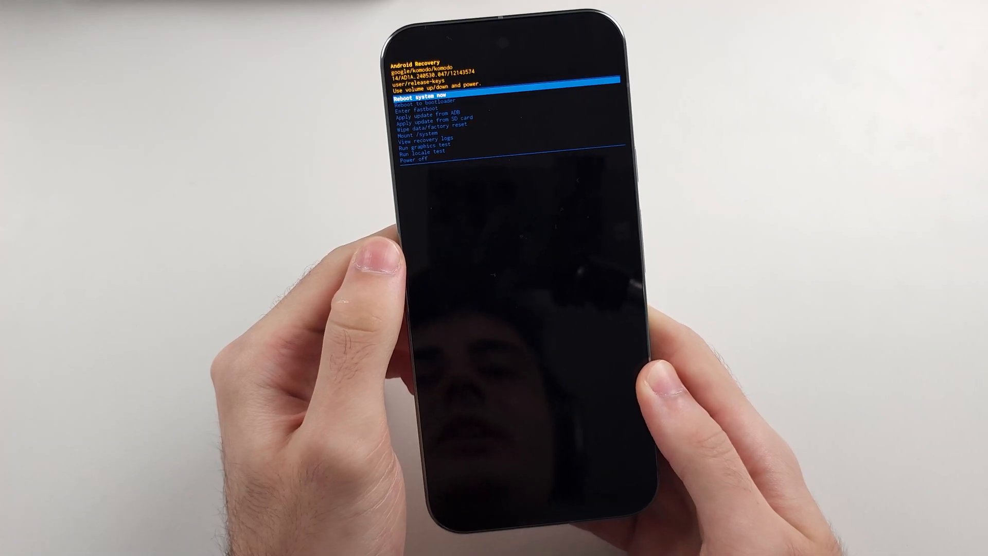
Step: Move the recovery highlight down from Reboot system now to Reboot to bootloader
{"action": "key", "text": "VolumeDown"}
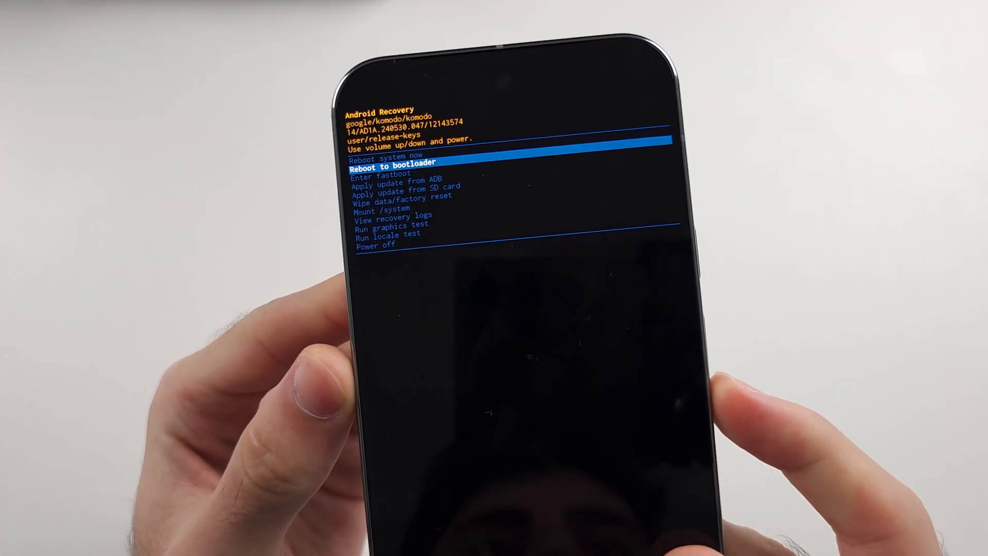